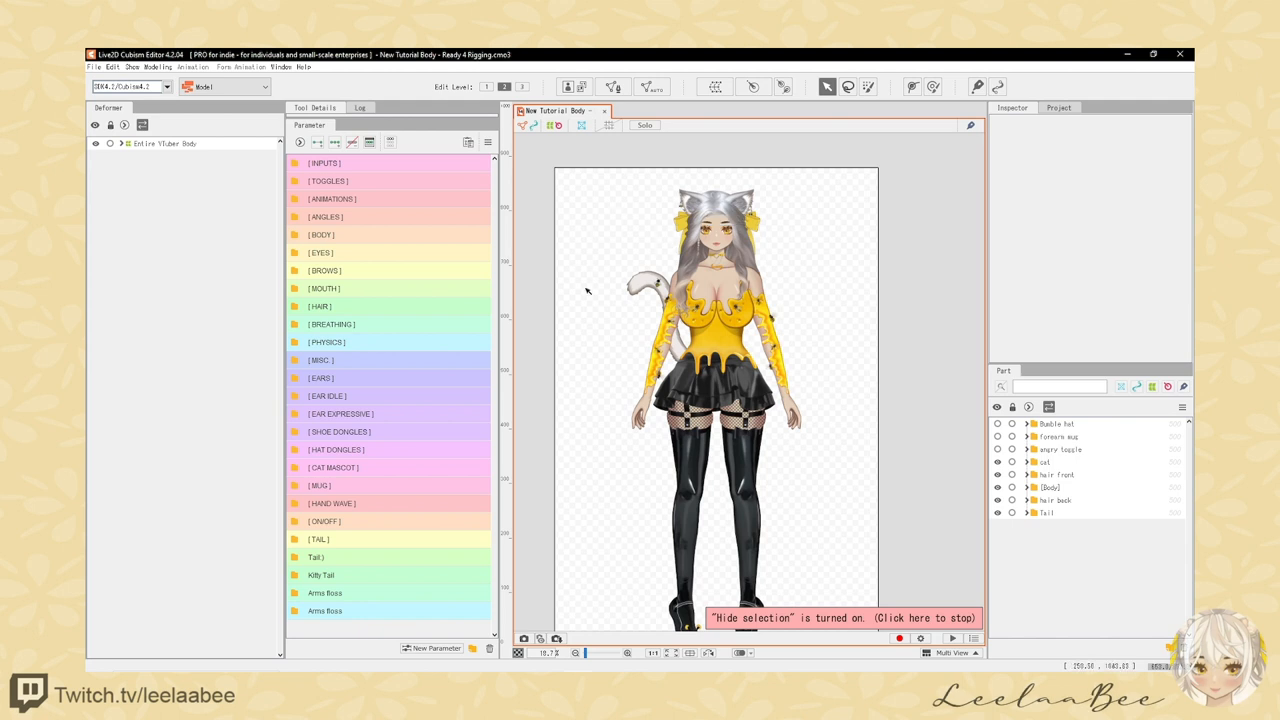
mouse_move(584, 282)
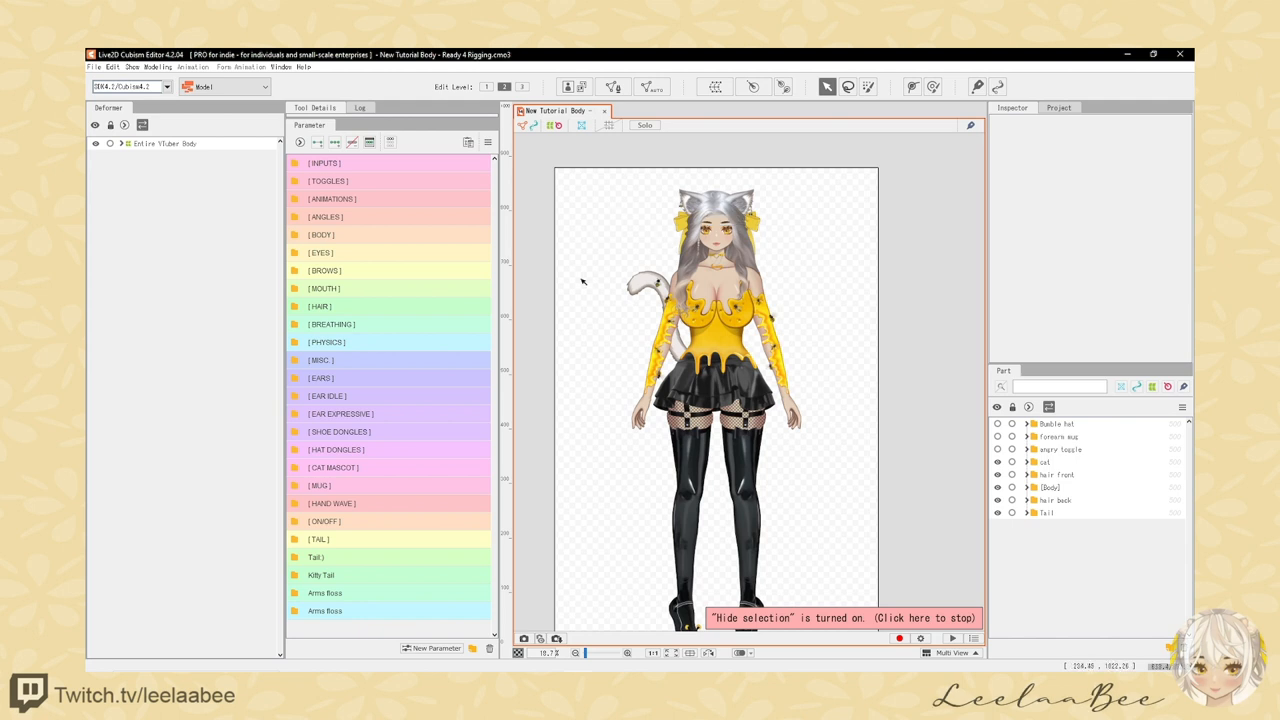
mouse_move(604, 252)
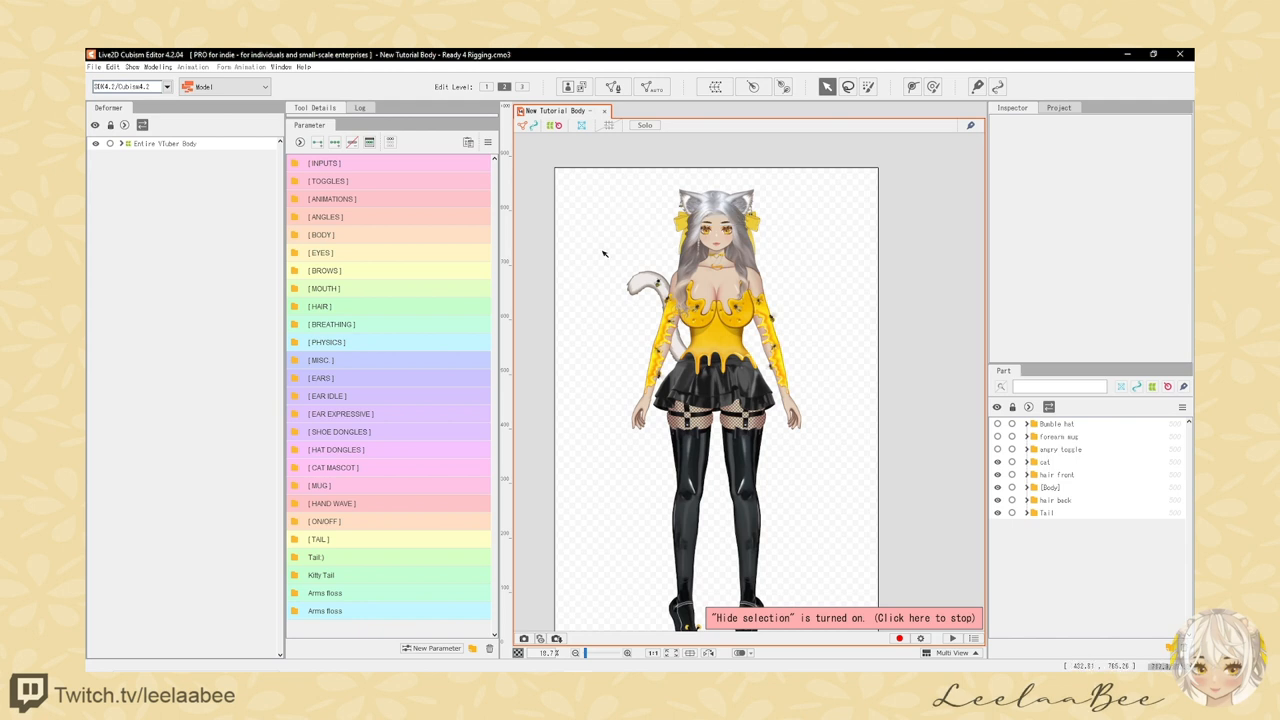
mouse_move(876, 296)
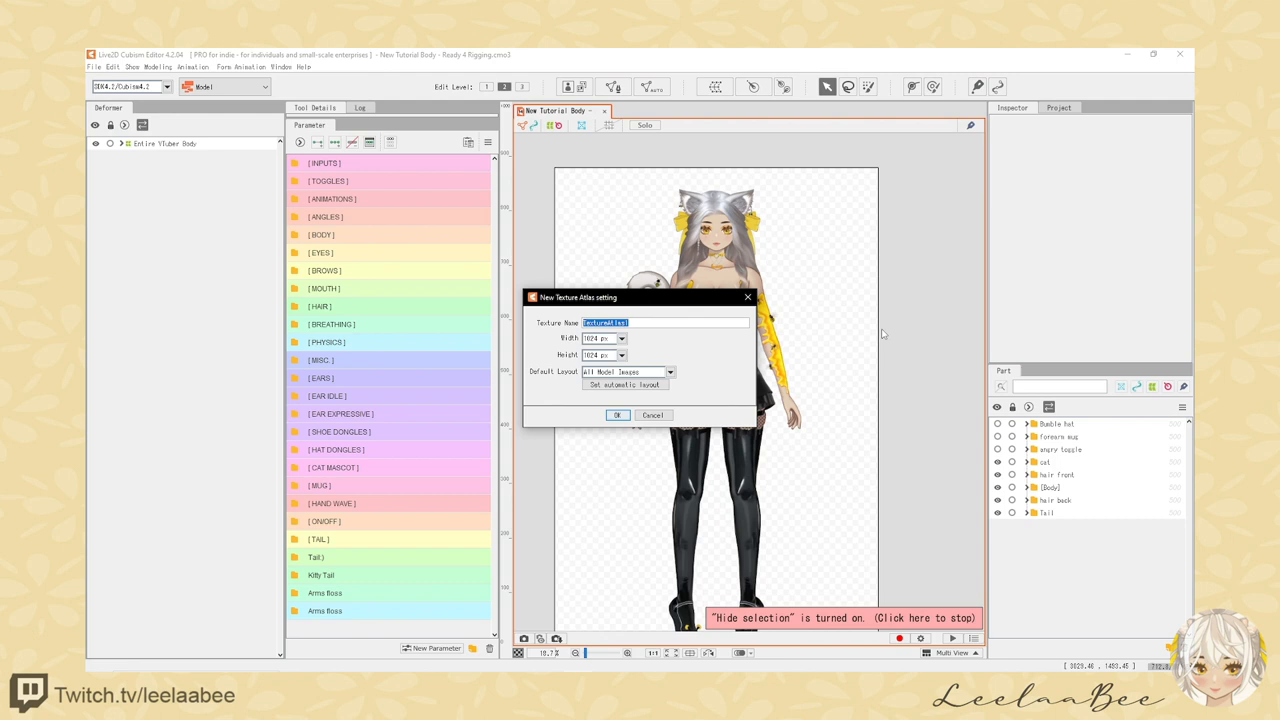
- Create a 4096×4096 px texture atlas with the Default Layout option
click(620, 338)
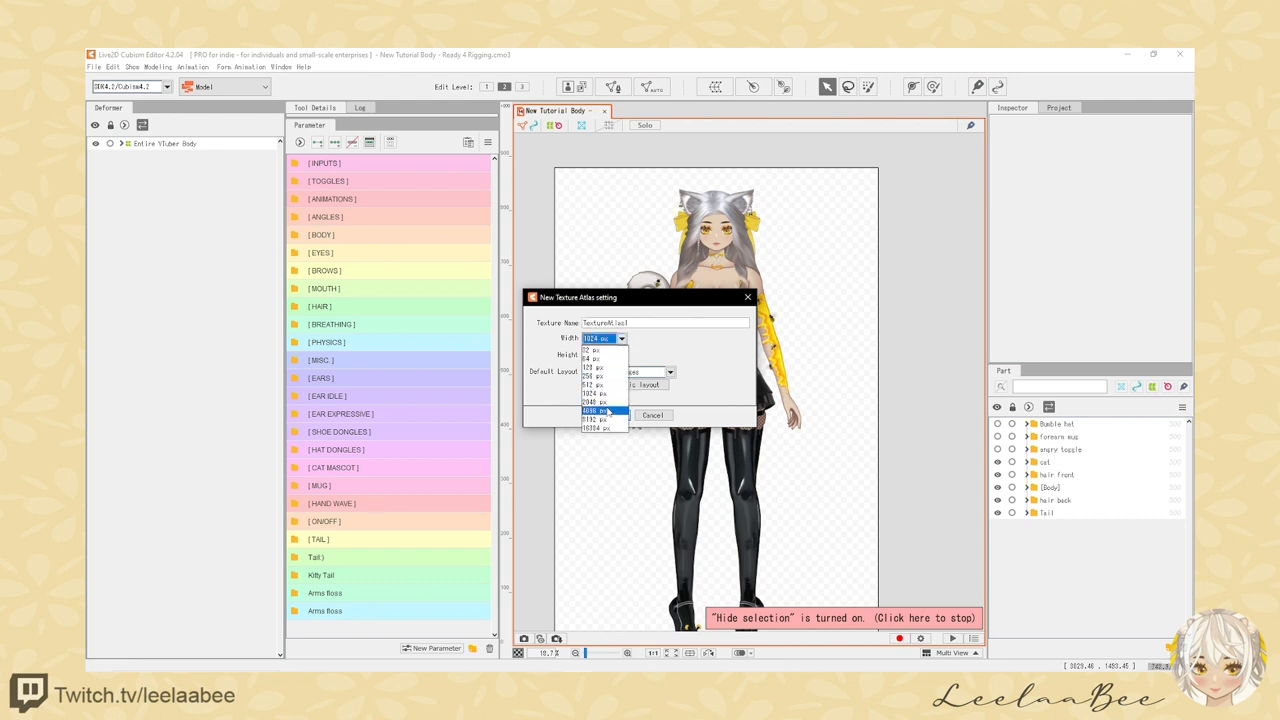
click(600, 412)
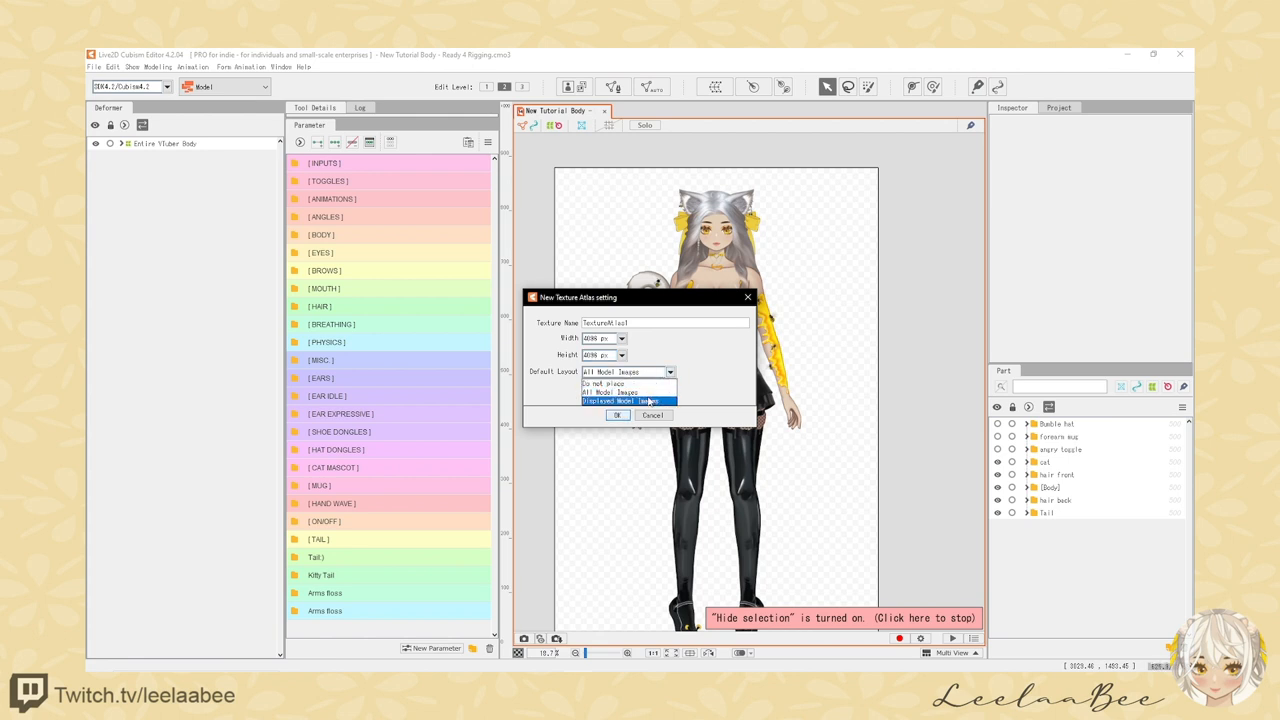
click(648, 400)
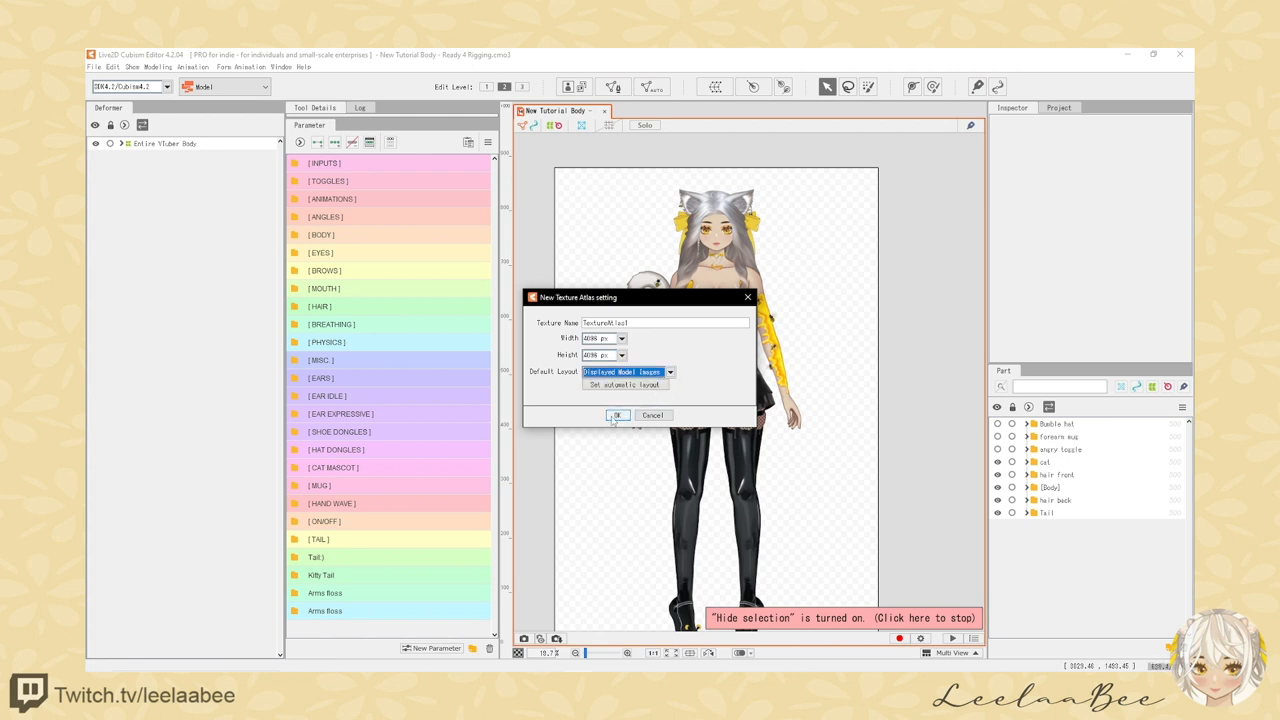
click(616, 414)
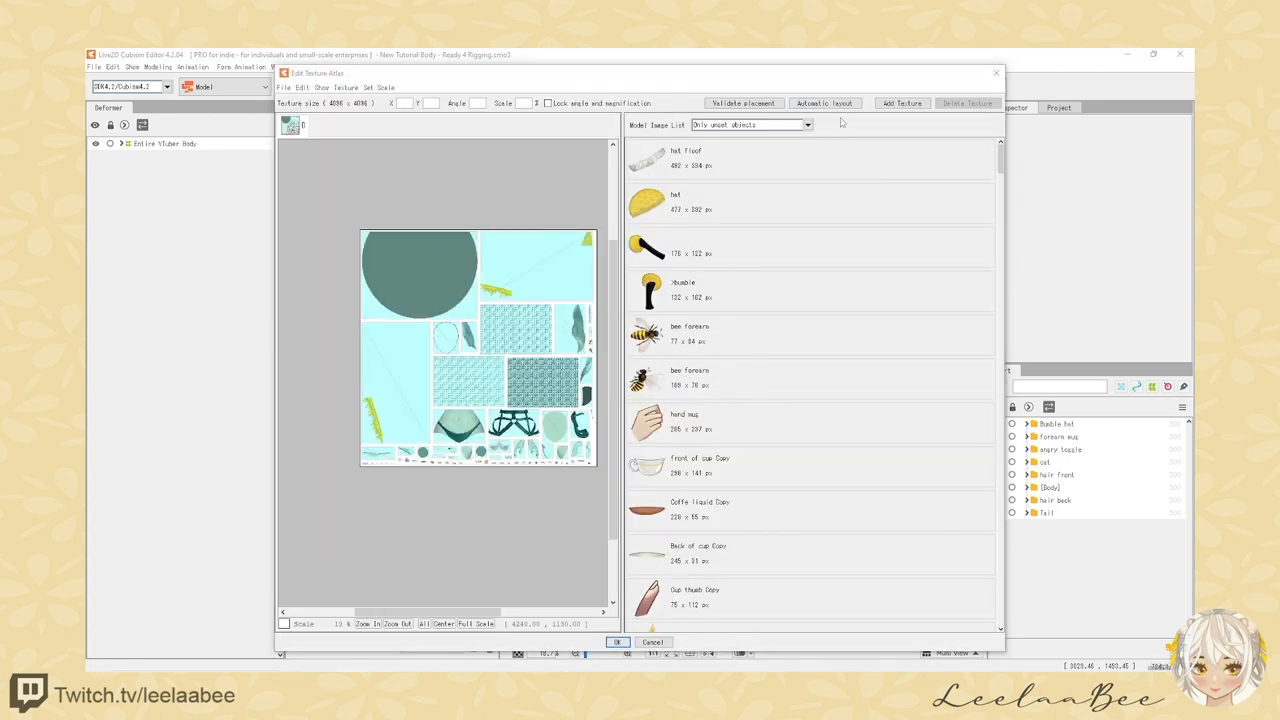
- Repack the atlas parts using Automatic layout with default settings
click(824, 104)
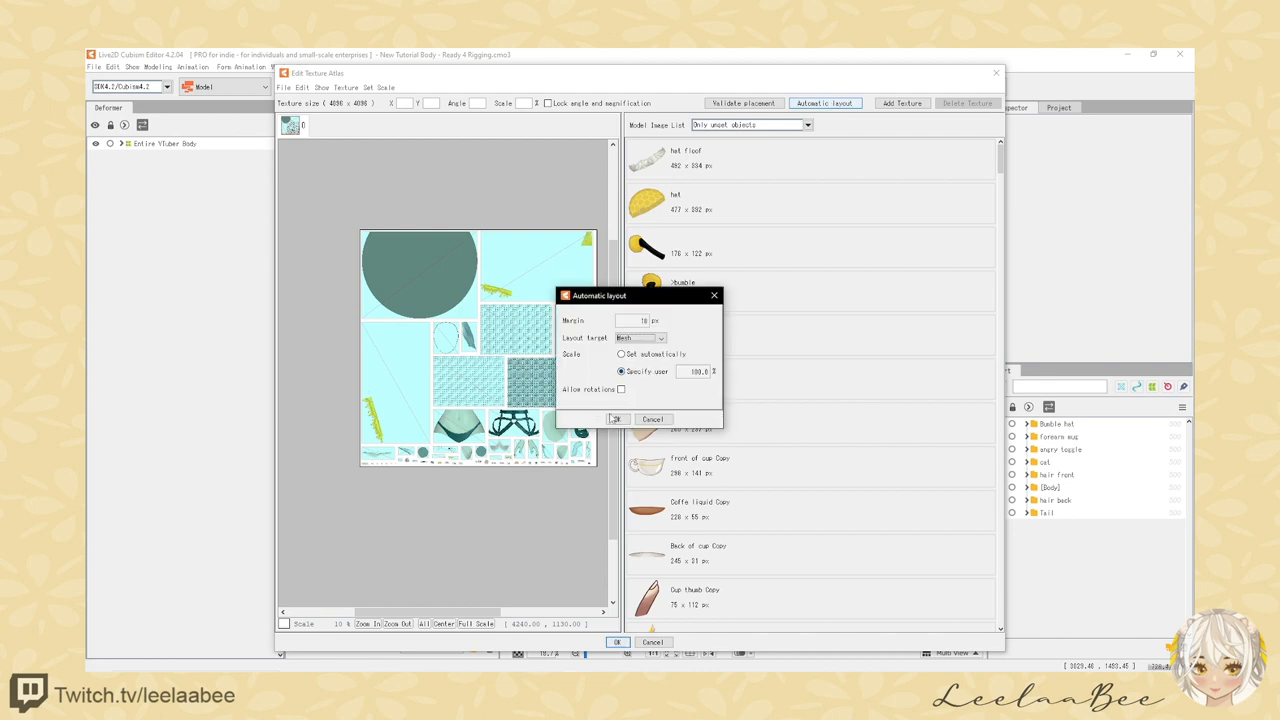
click(616, 418)
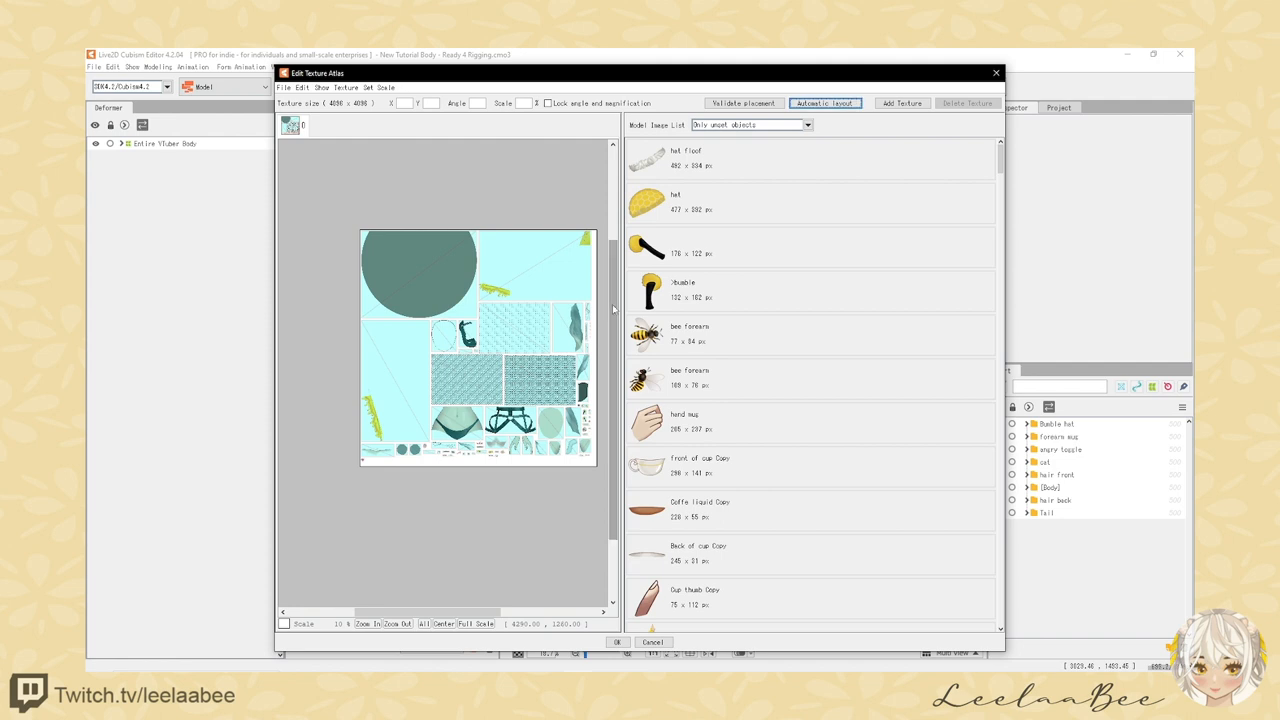
- Add a second texture, place remaining parts on it and auto-arrange them
click(346, 88)
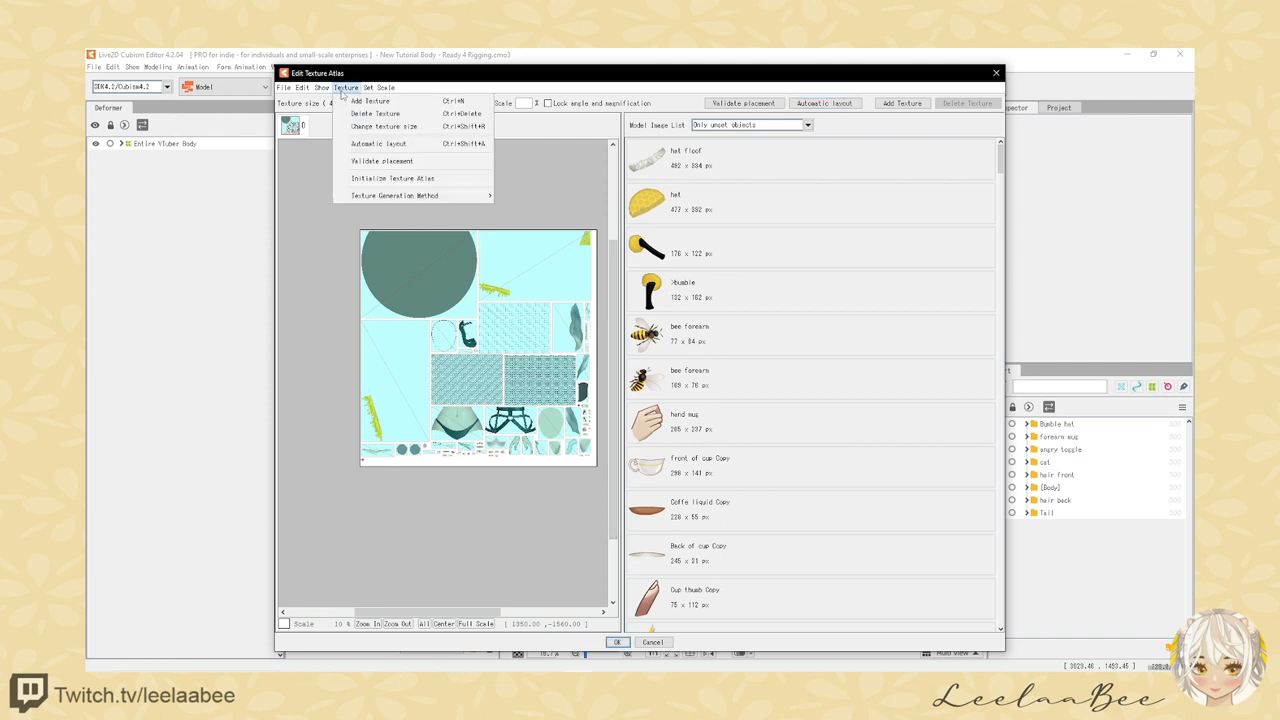
click(368, 100)
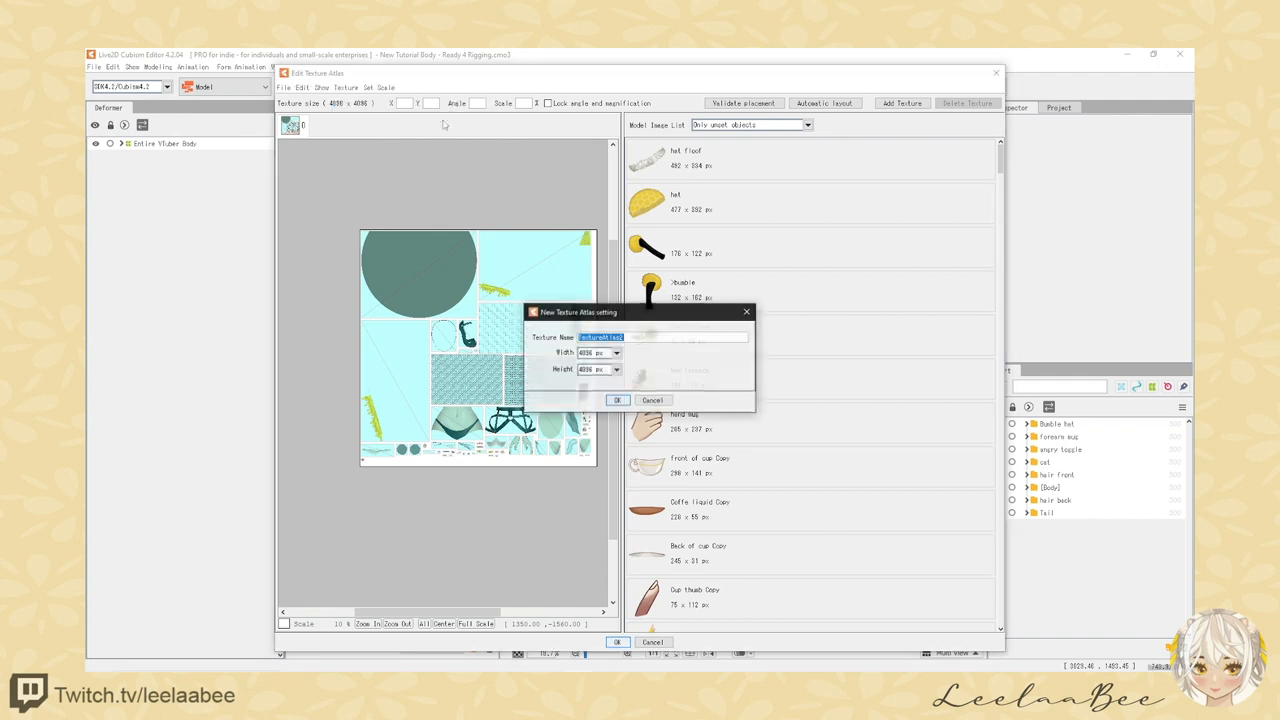
click(616, 400)
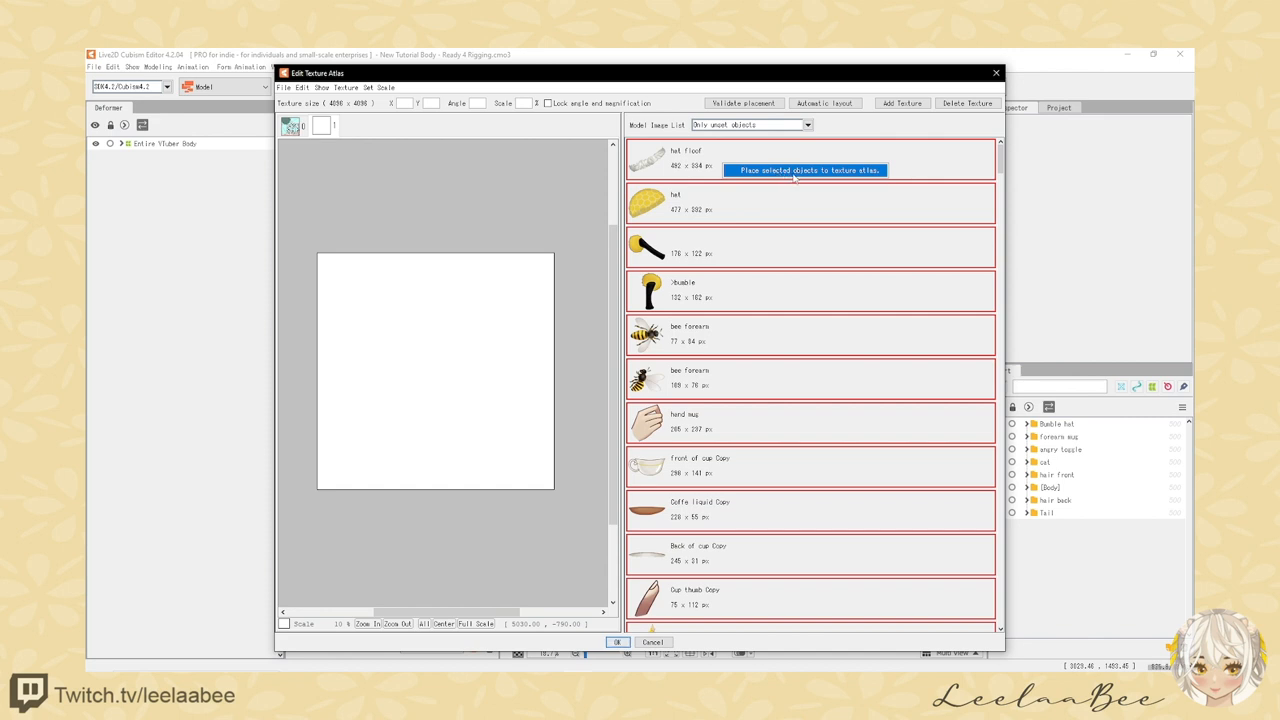
click(808, 168)
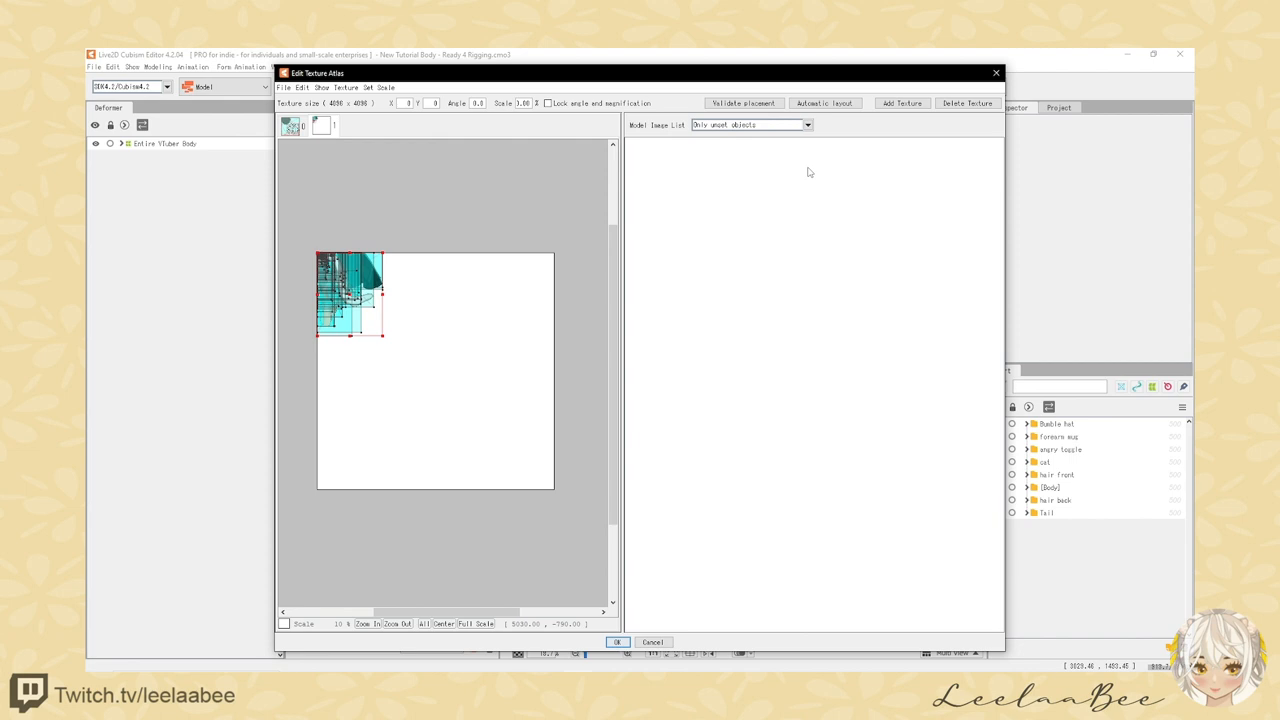
click(824, 104)
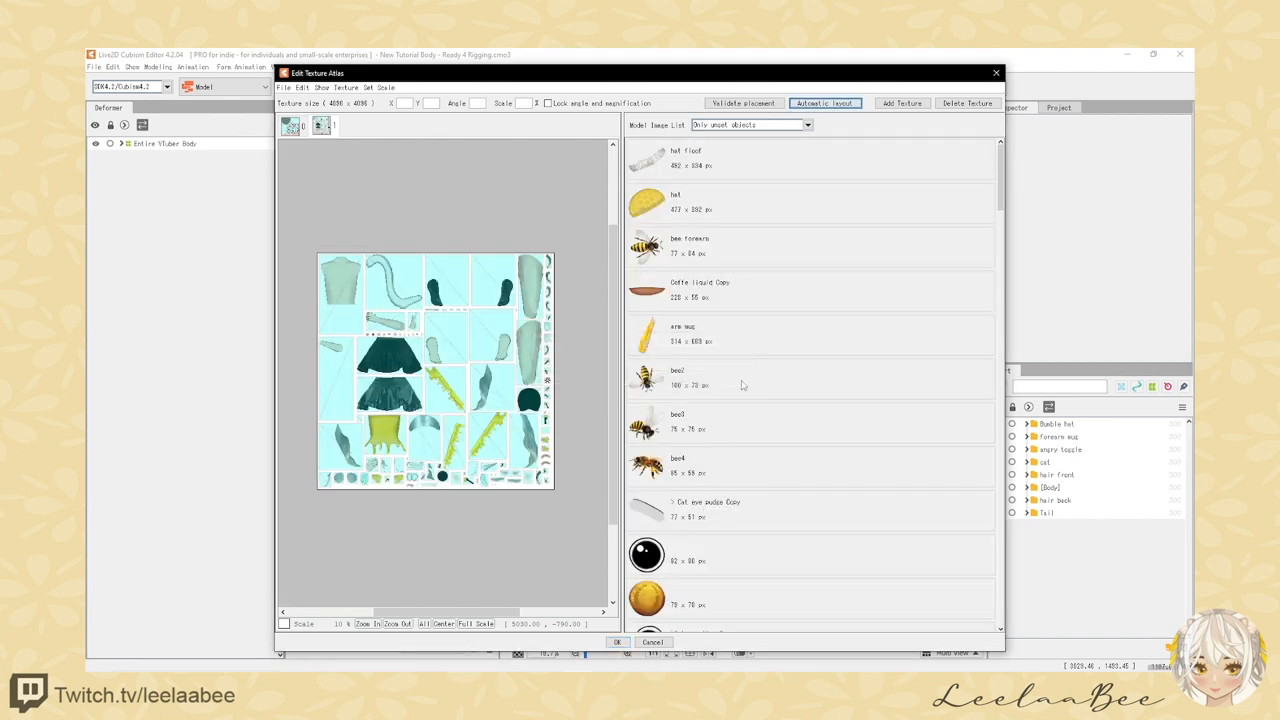
click(346, 88)
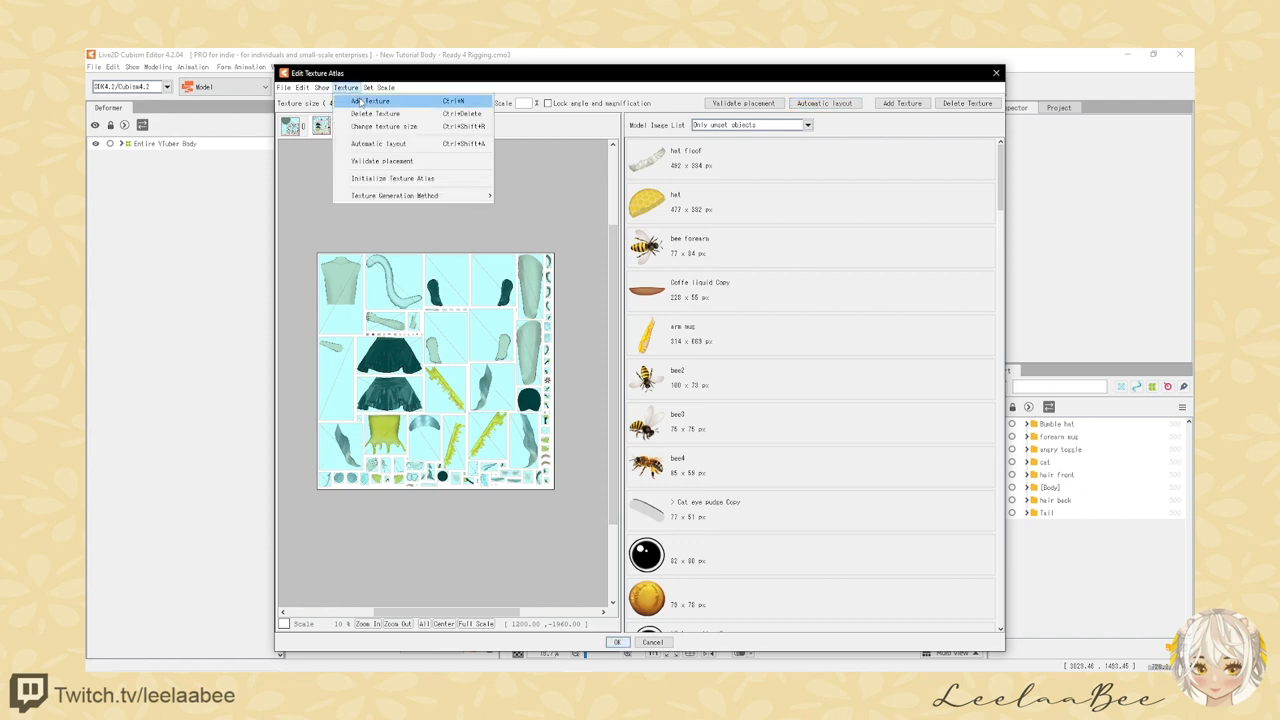
- Add a third texture for the last parts and finish editing the atlases
click(372, 100)
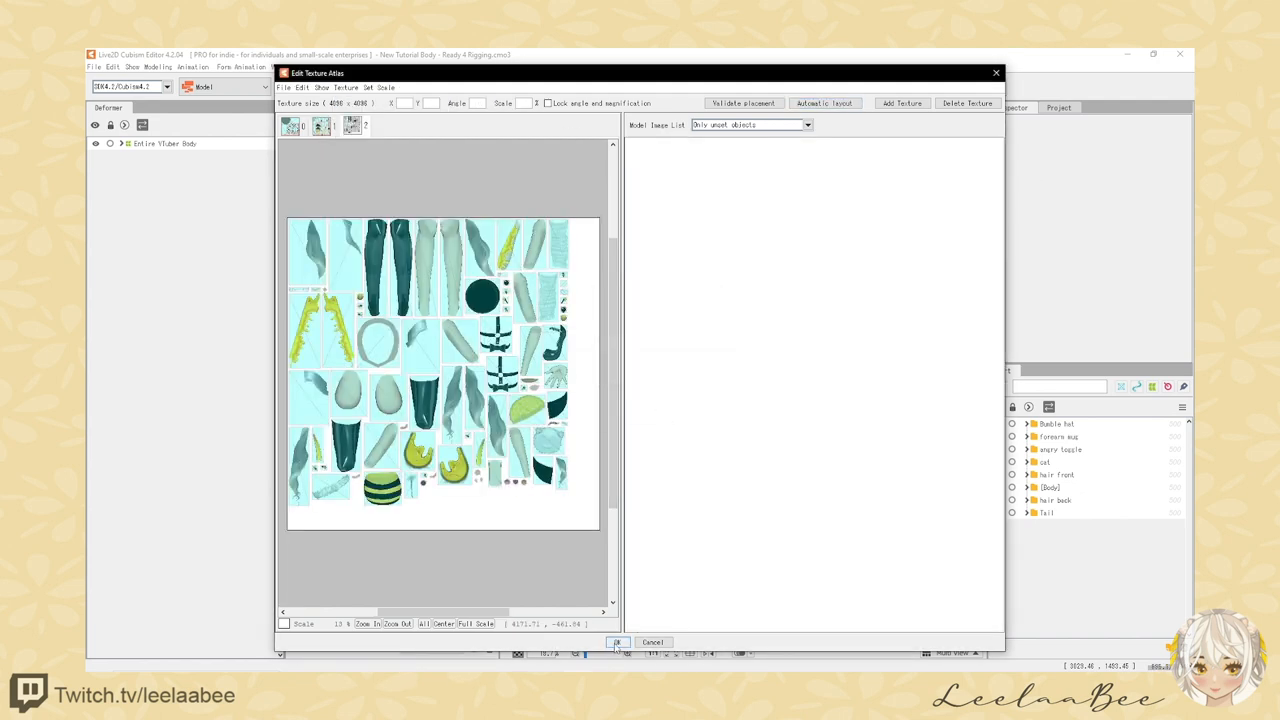
click(616, 642)
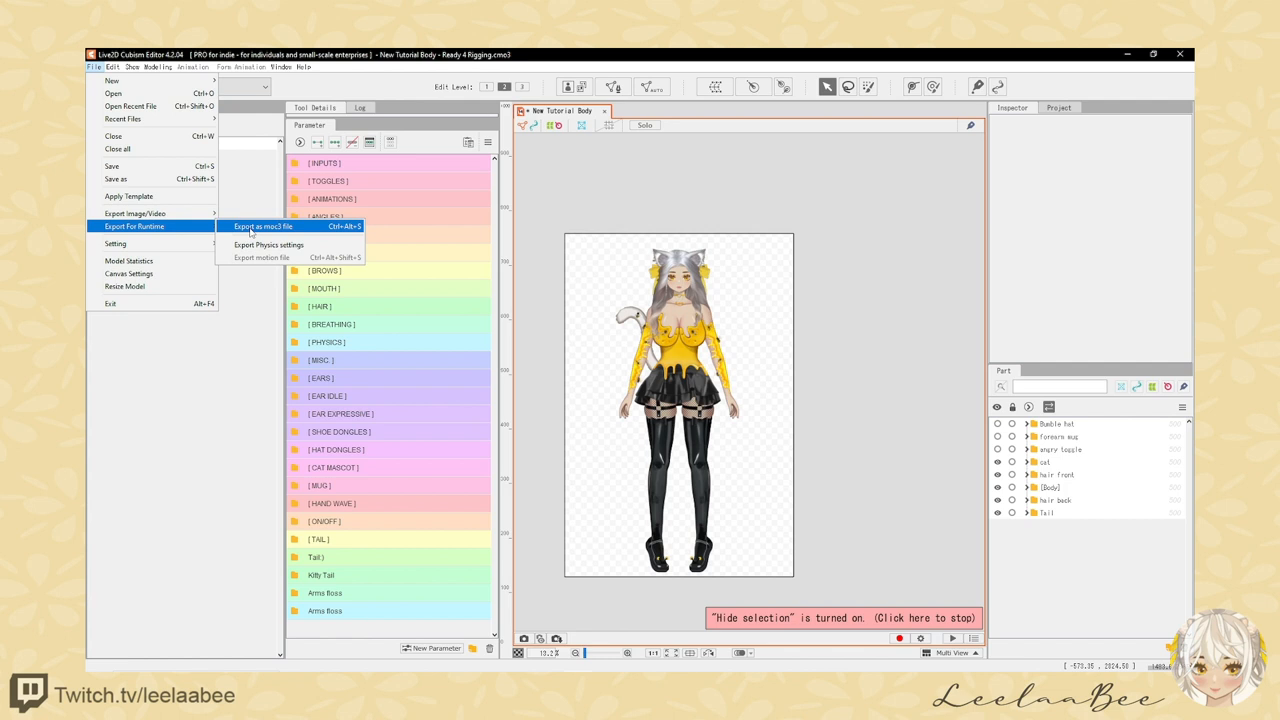
- Start Export as moc3 file and choose the Export Version
click(262, 226)
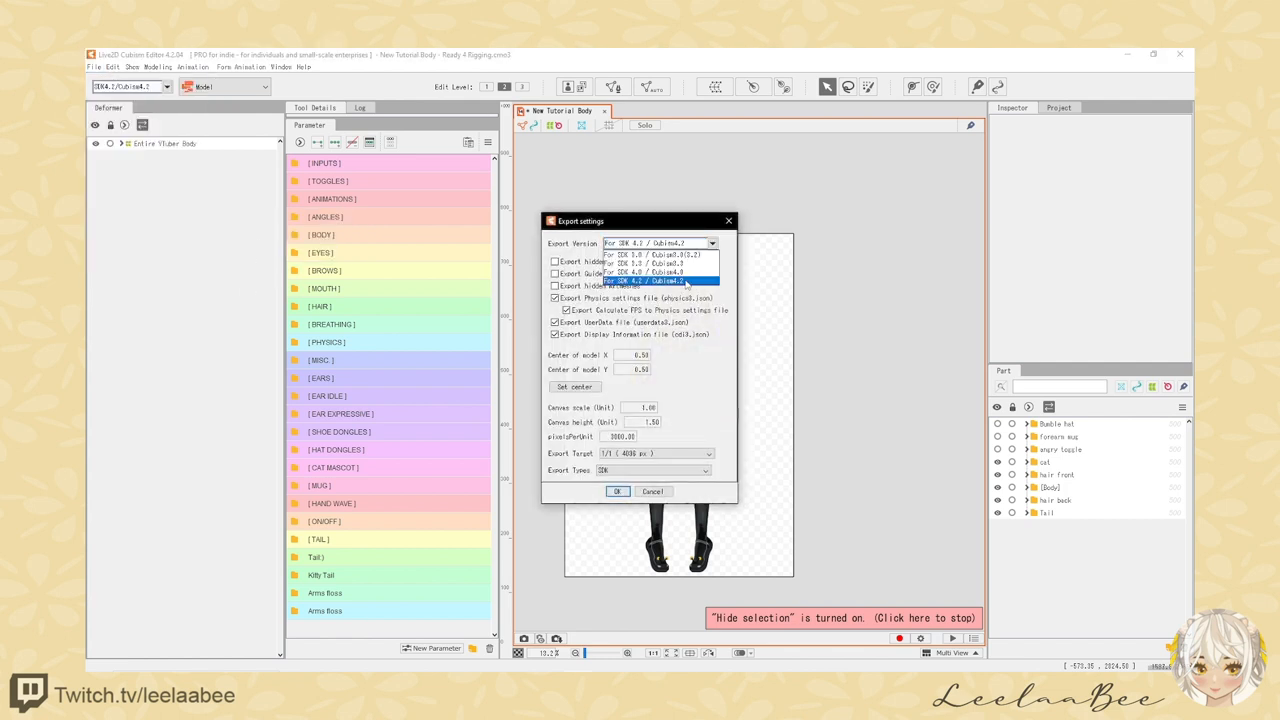
click(660, 280)
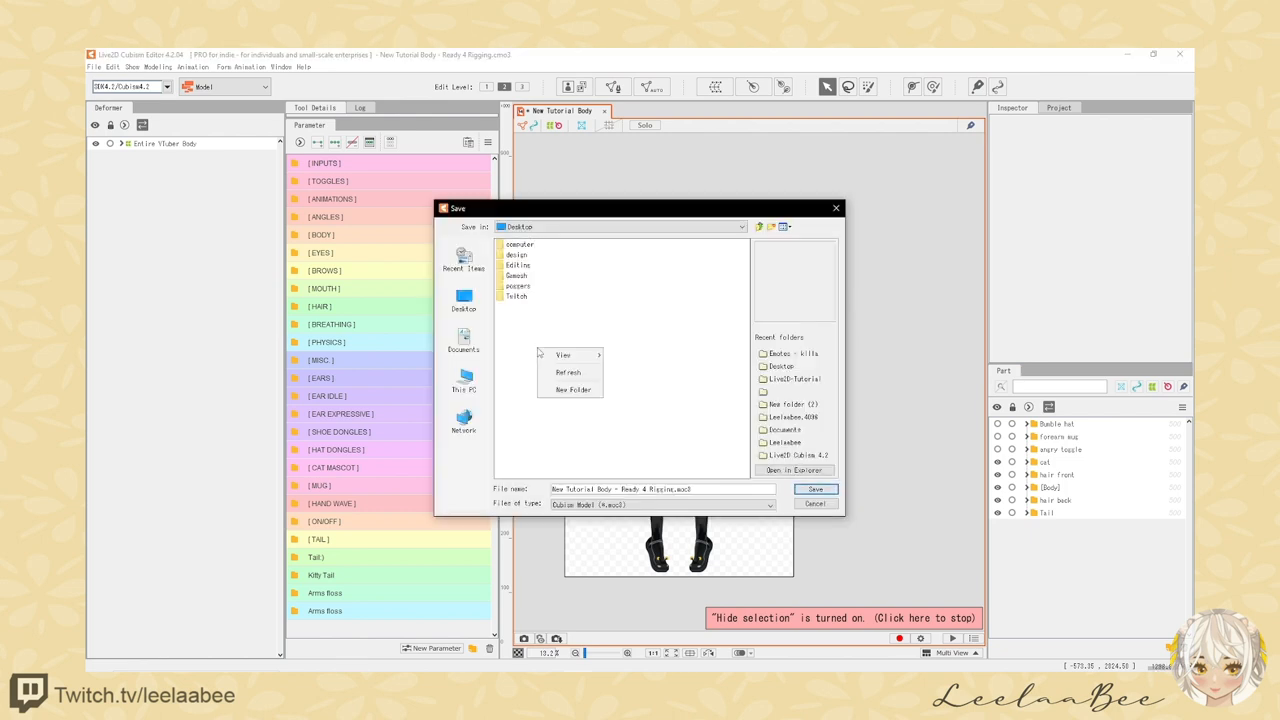
- Save the model into a new My-Model-Name folder on the Desktop
click(570, 388)
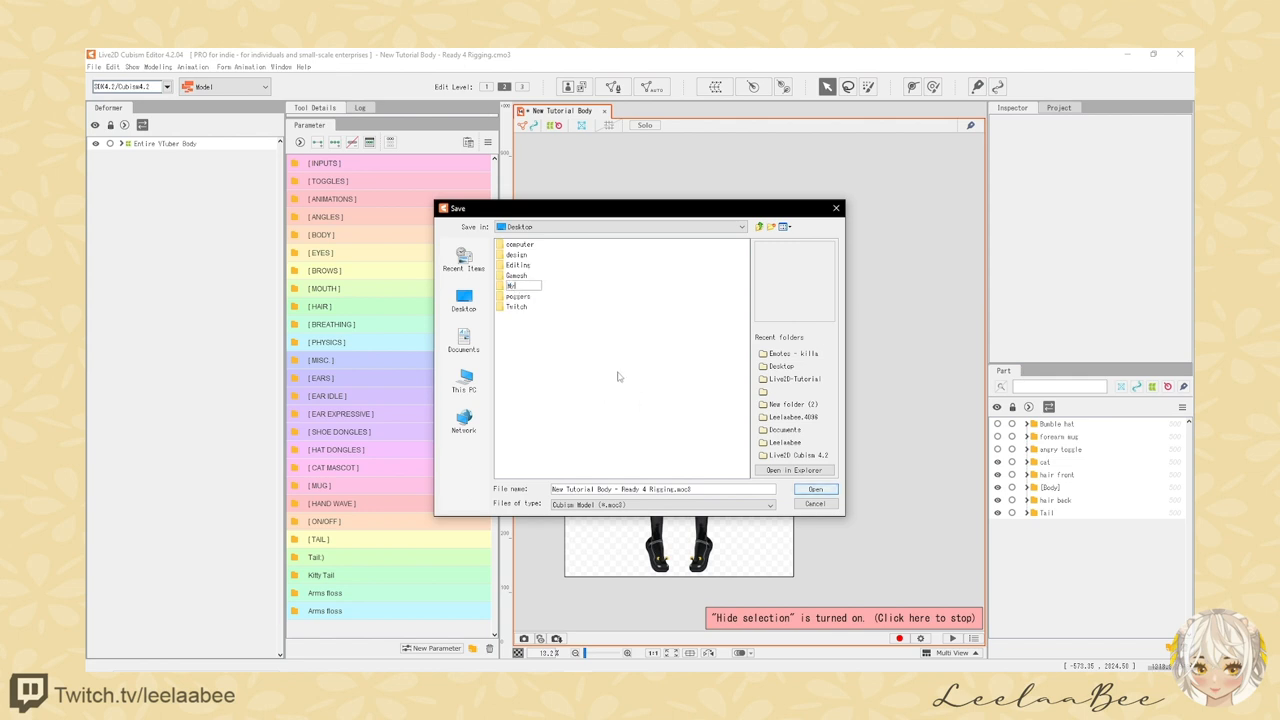
click(522, 284)
text( Model Name)
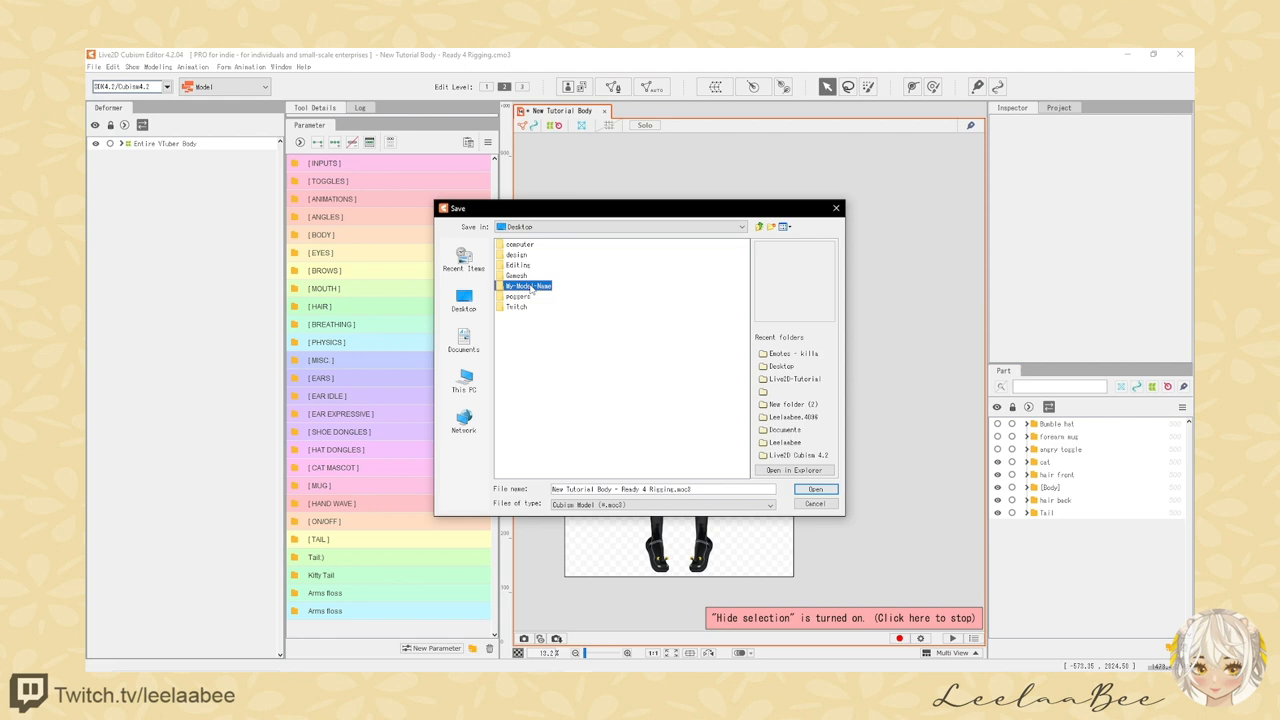
double_click(524, 284)
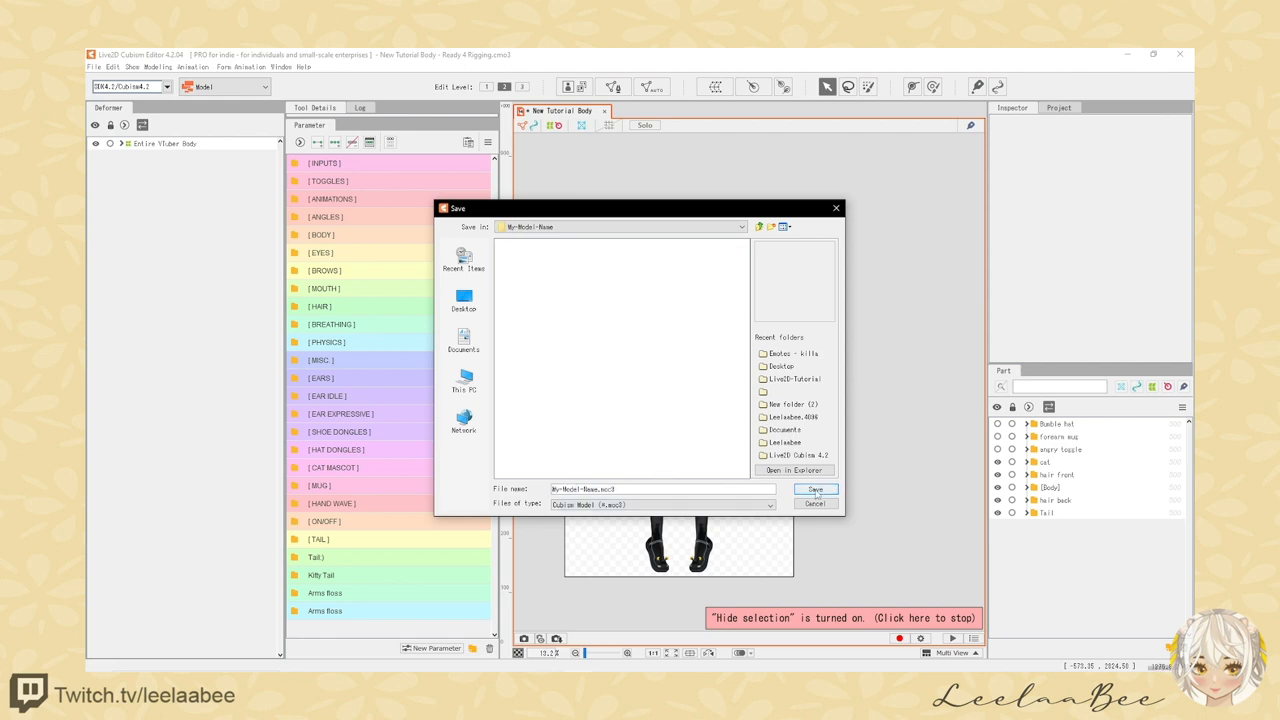
click(816, 488)
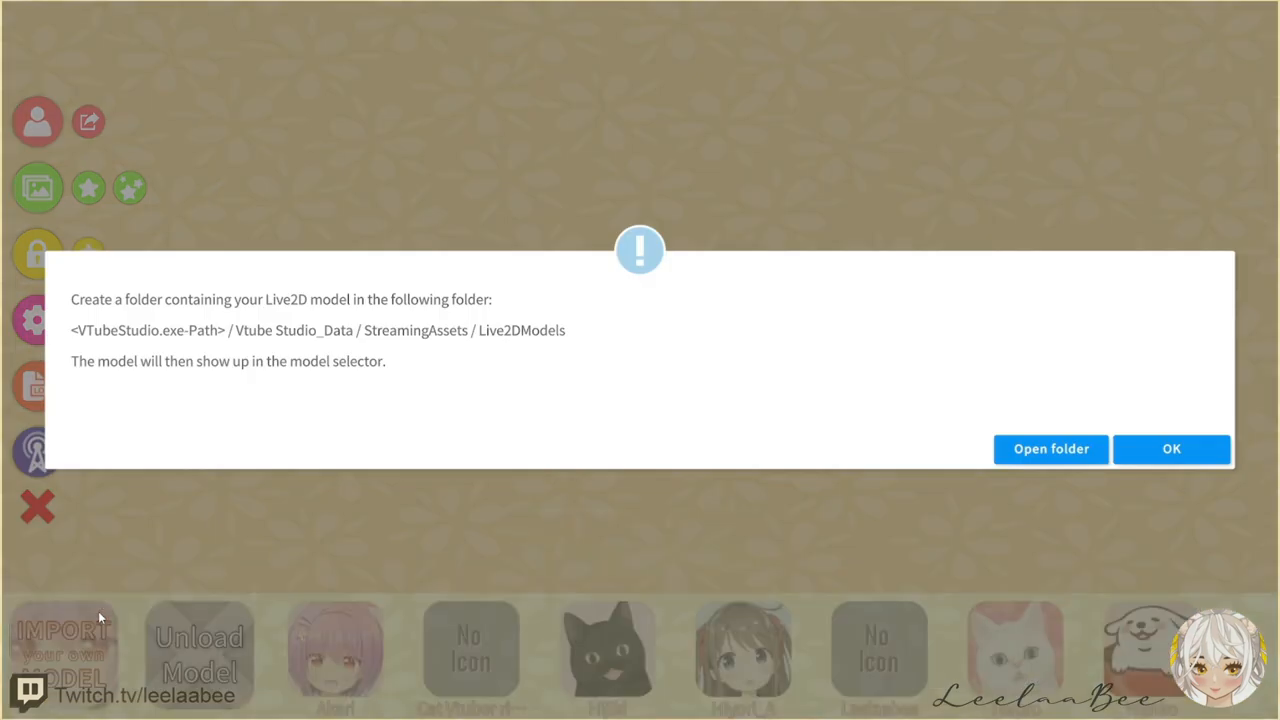
- Copy the model folder into Live2DModels and run Auto-Setup for My-Model-Name
click(1052, 448)
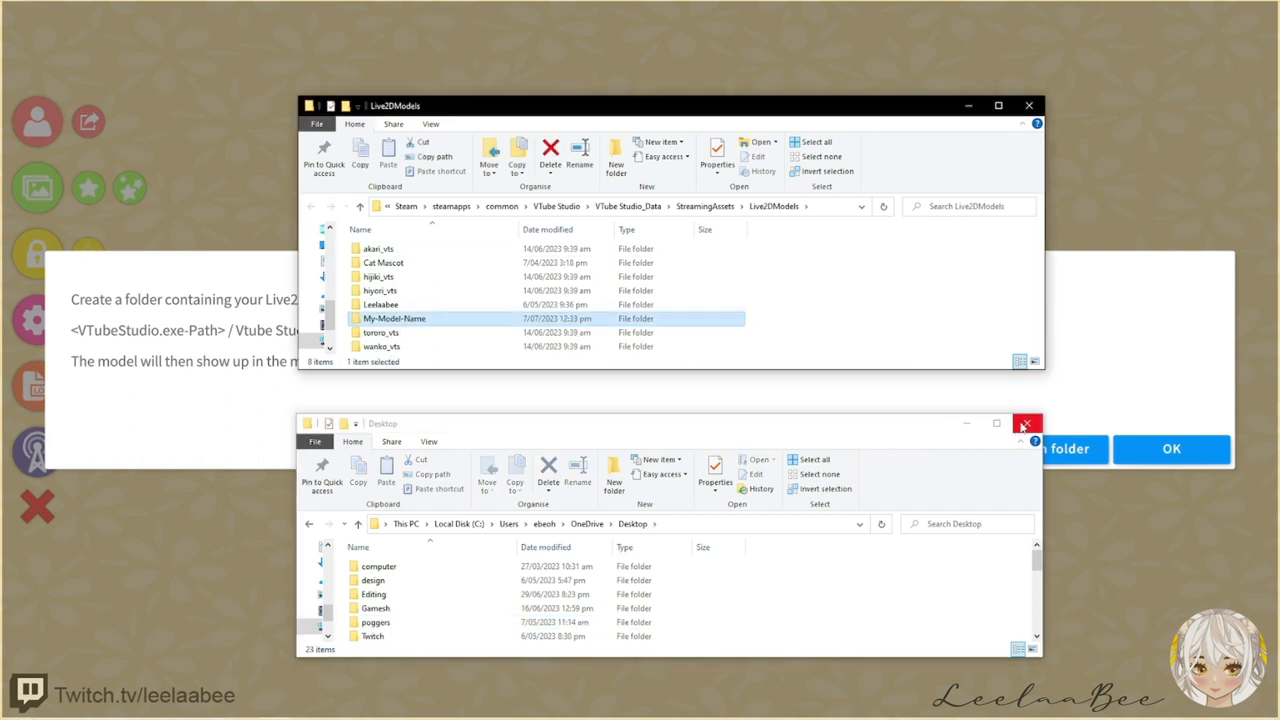
click(1026, 424)
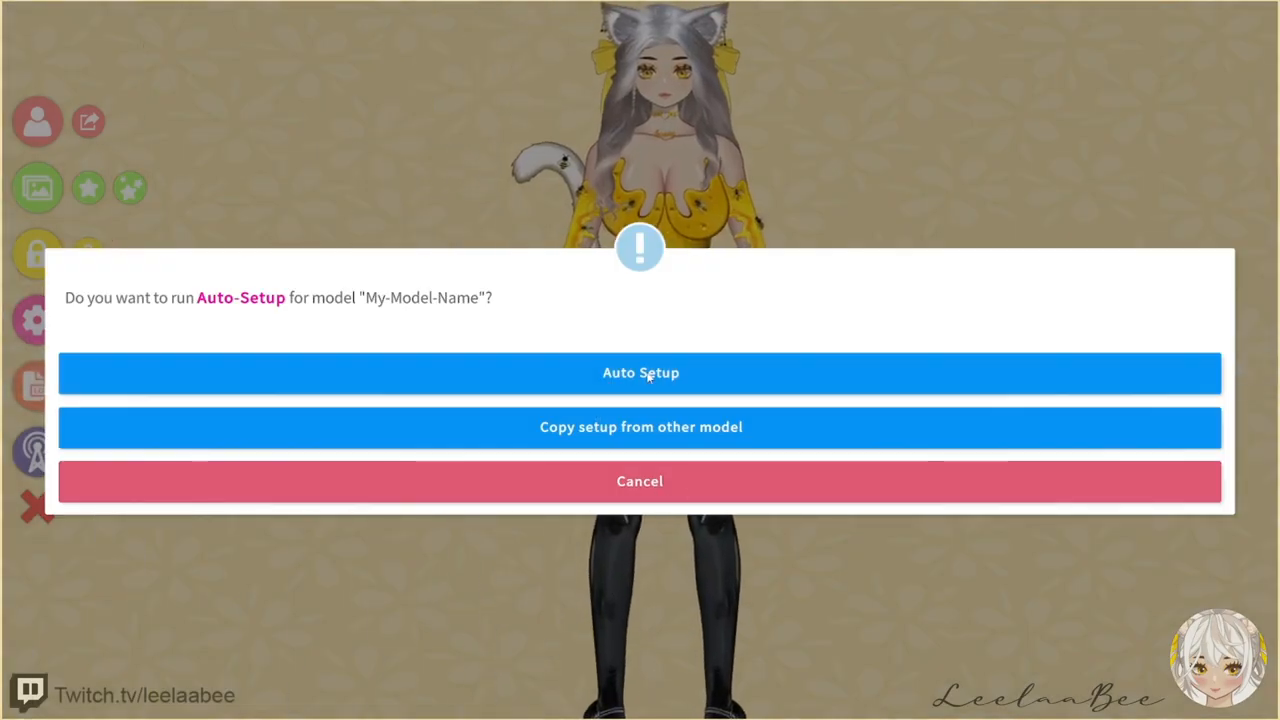
click(640, 372)
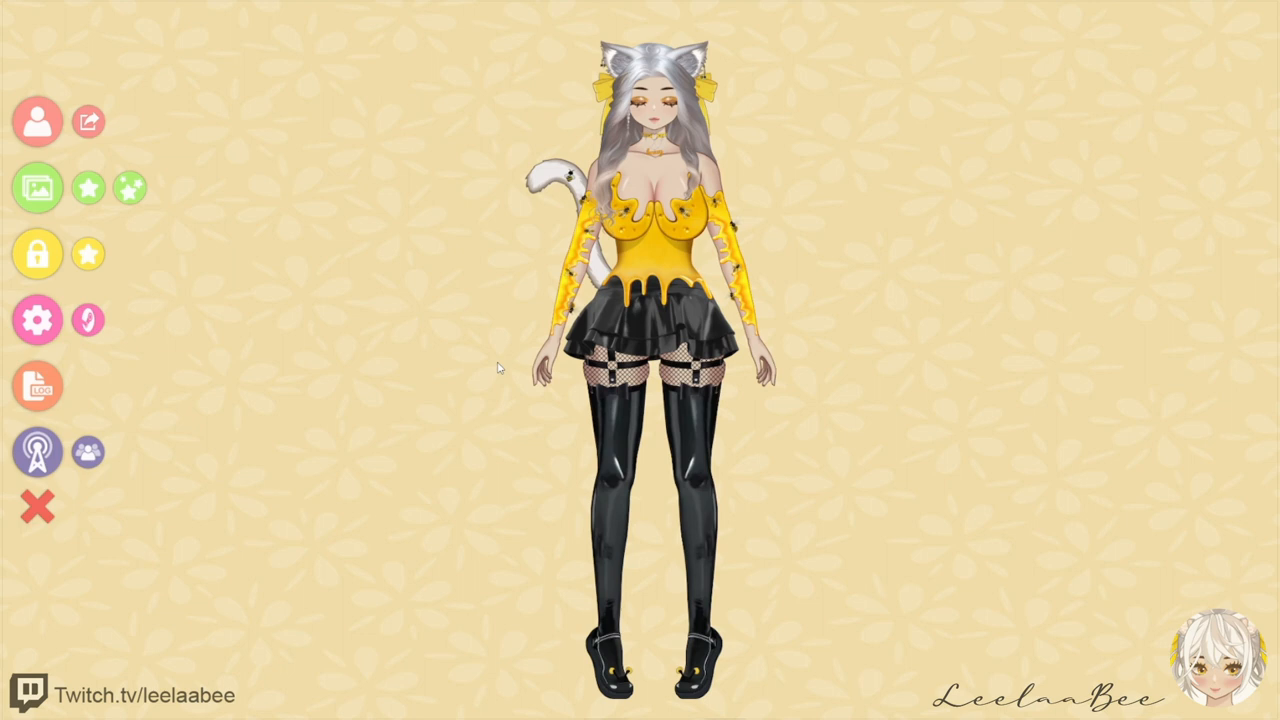